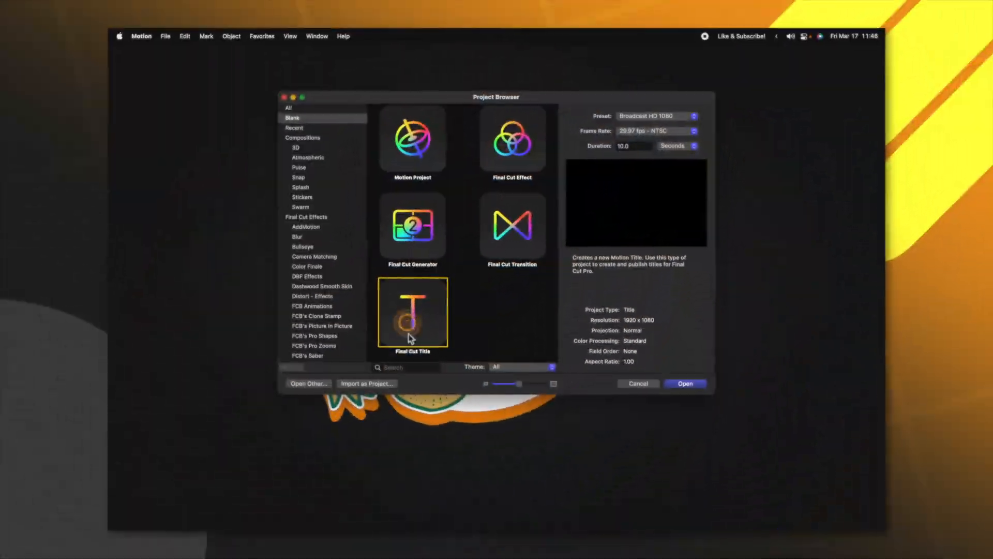
# - Create a new Final Cut Title project and fill its Title Background with the Pro Zoom graphic
pyautogui.click(684, 383)
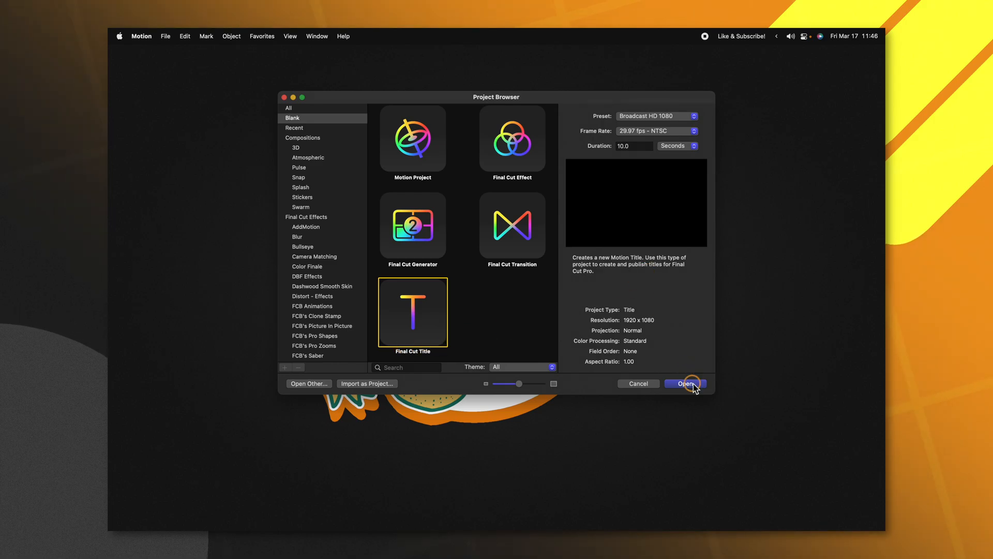
pyautogui.click(685, 382)
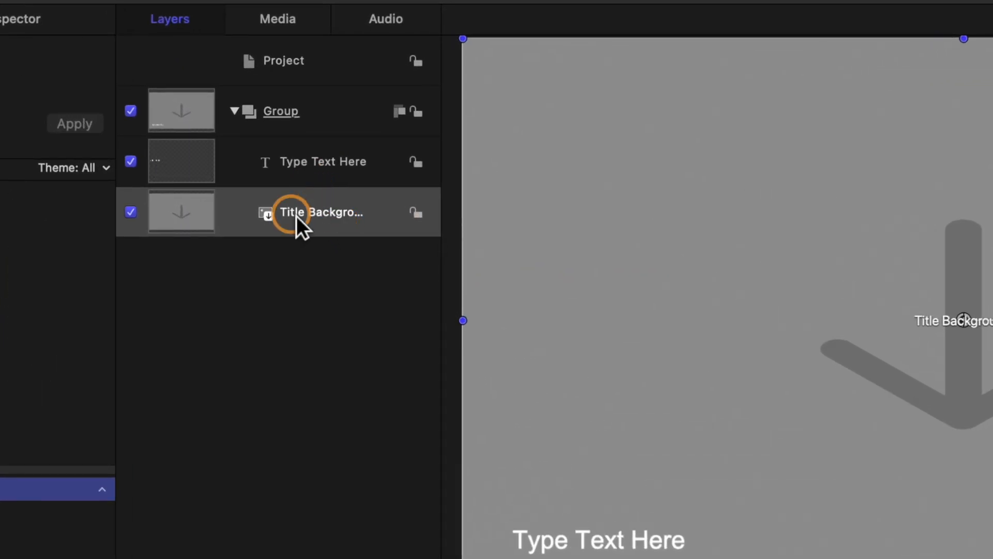
pyautogui.click(320, 211)
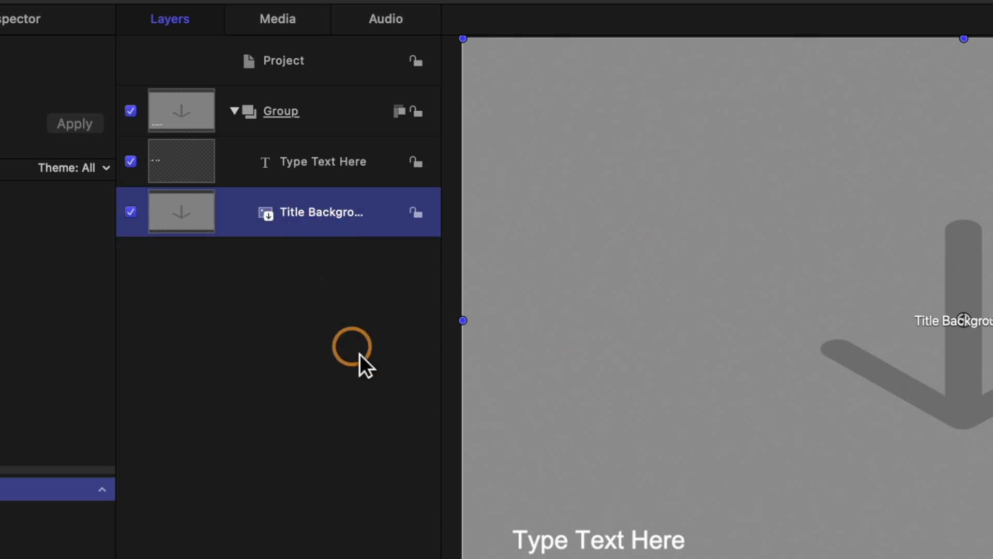
pyautogui.moveTo(379, 388)
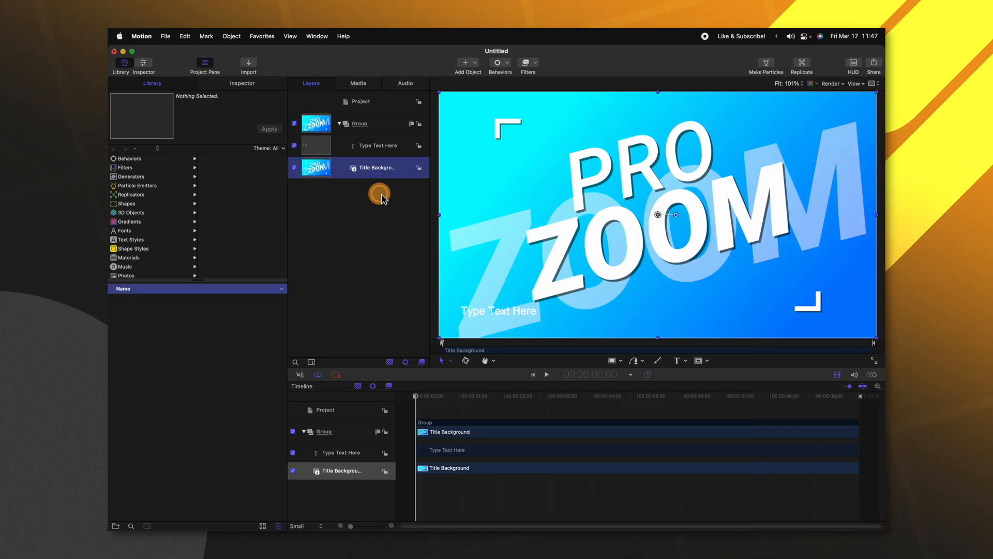
pyautogui.moveTo(401, 221)
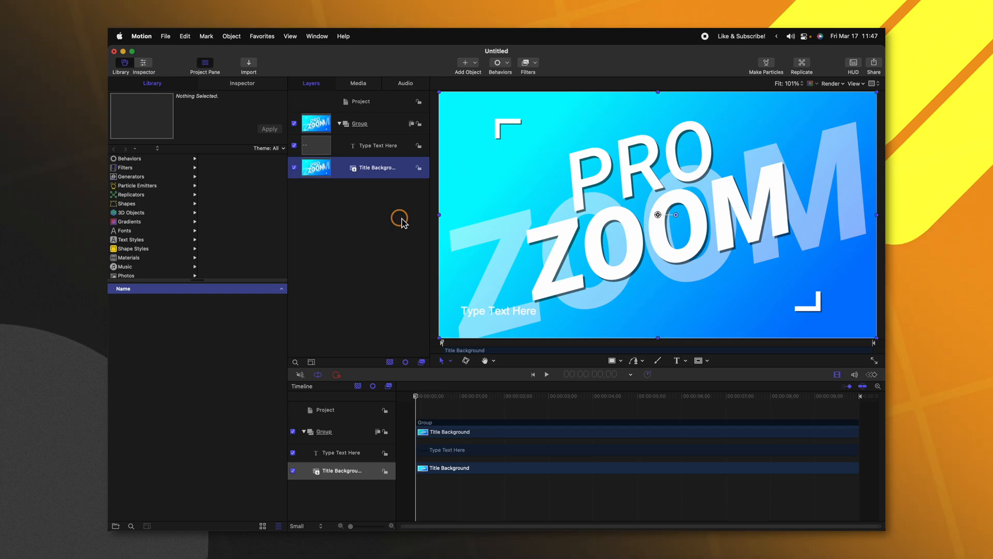
pyautogui.moveTo(405, 147)
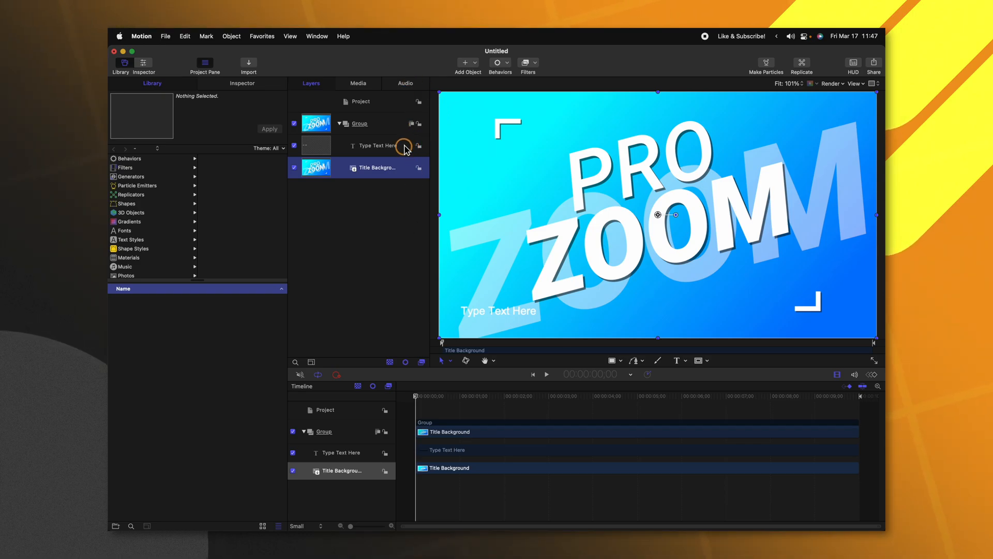
pyautogui.click(376, 144)
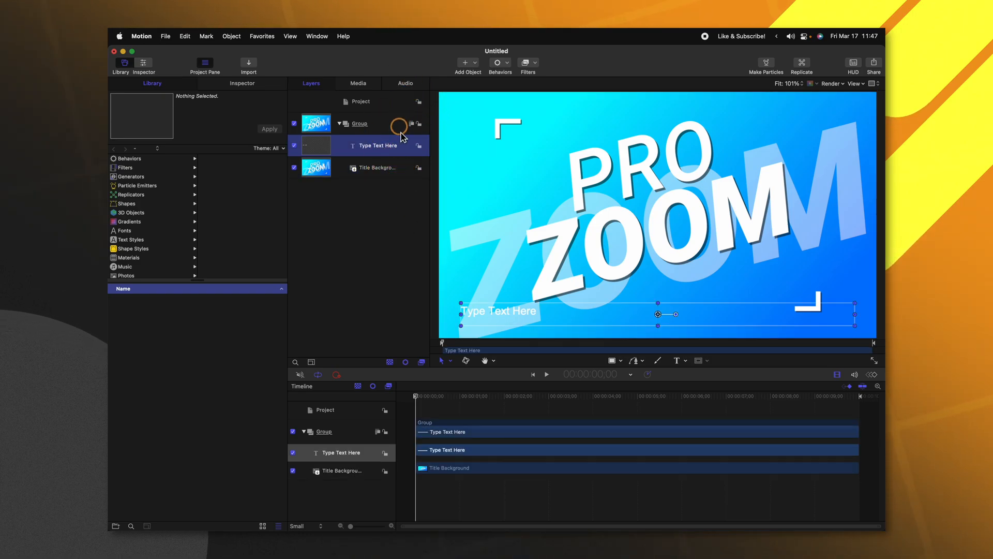
pyautogui.moveTo(534, 323)
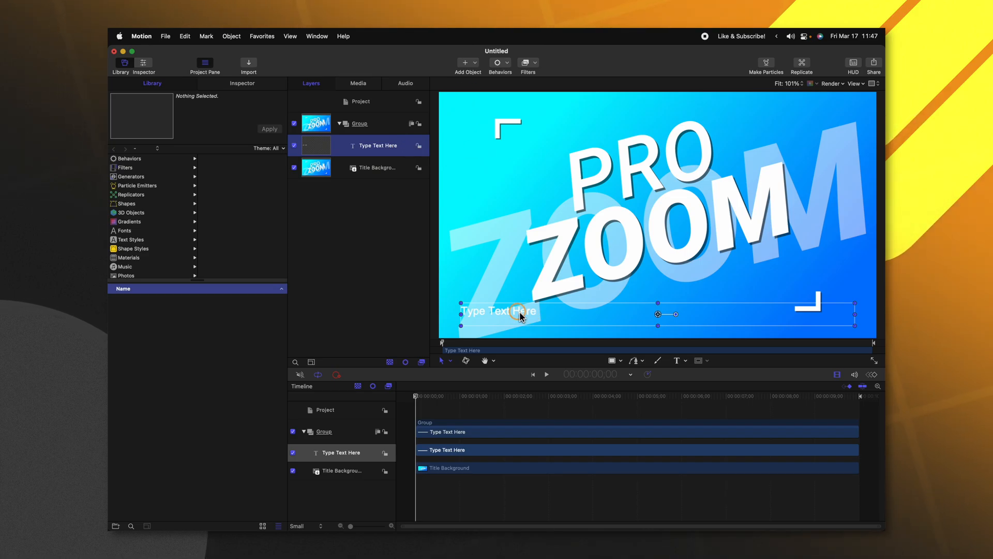
pyautogui.moveTo(558, 334)
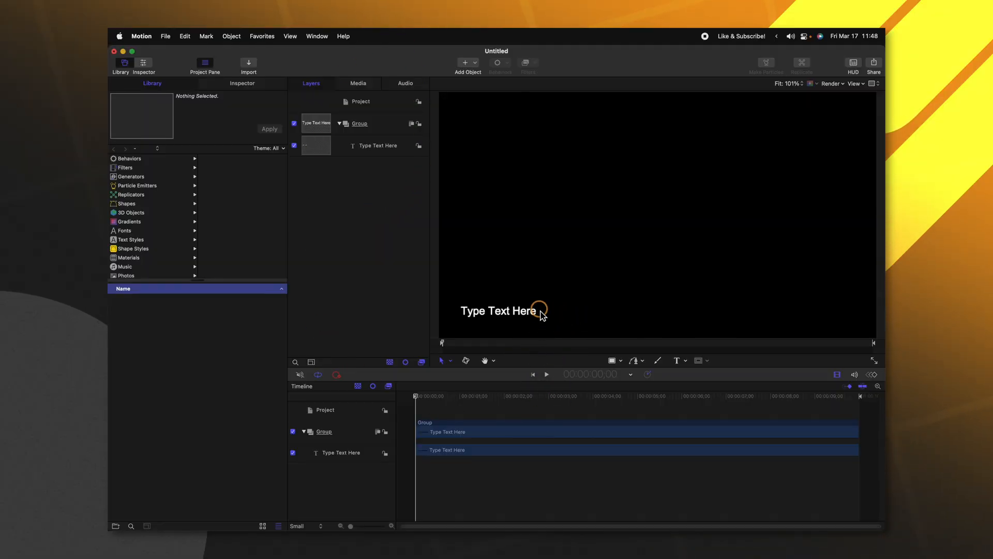
pyautogui.moveTo(536, 334)
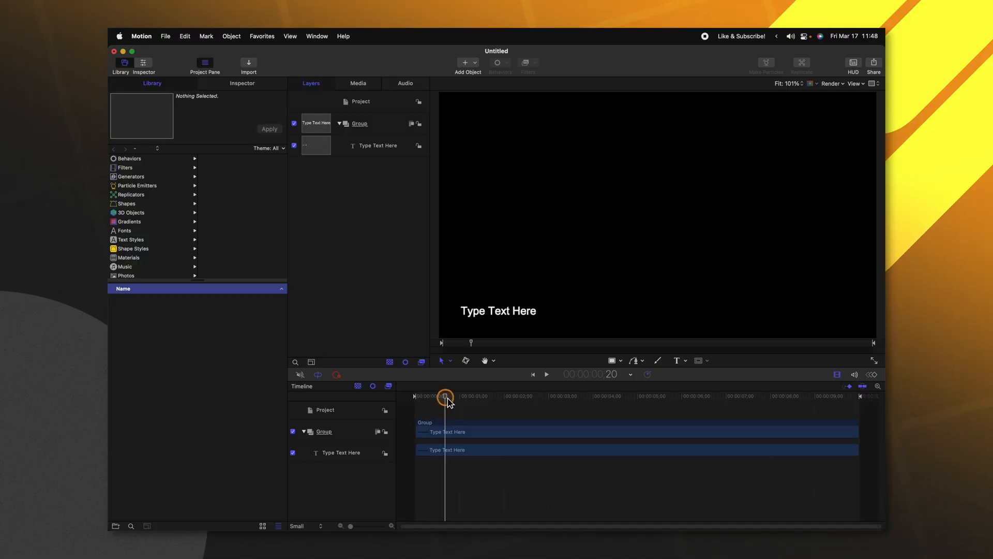
# - Add an editable marker at 2;25 with Shift+M and give it a non-standard marker type
pyautogui.press('shift+m')
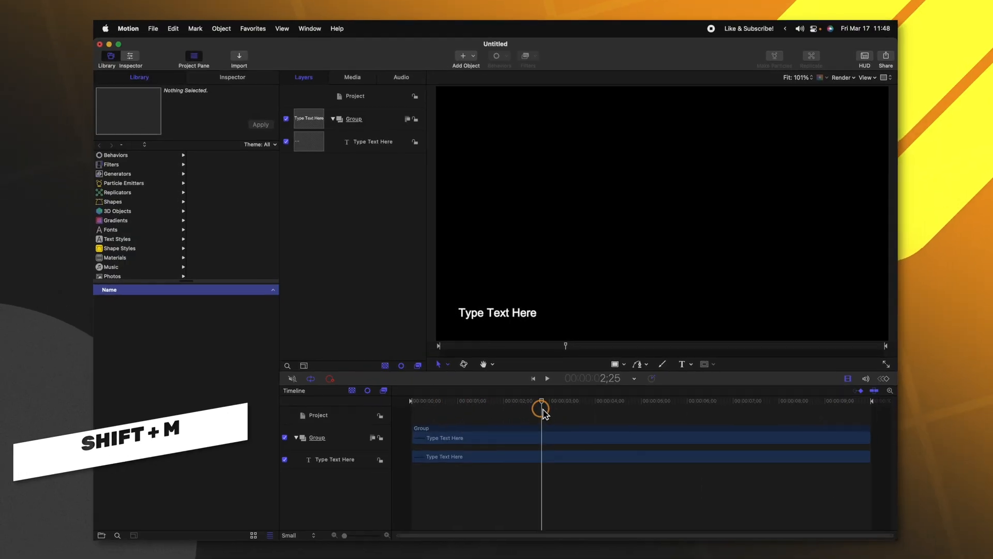
pyautogui.press('shift+m')
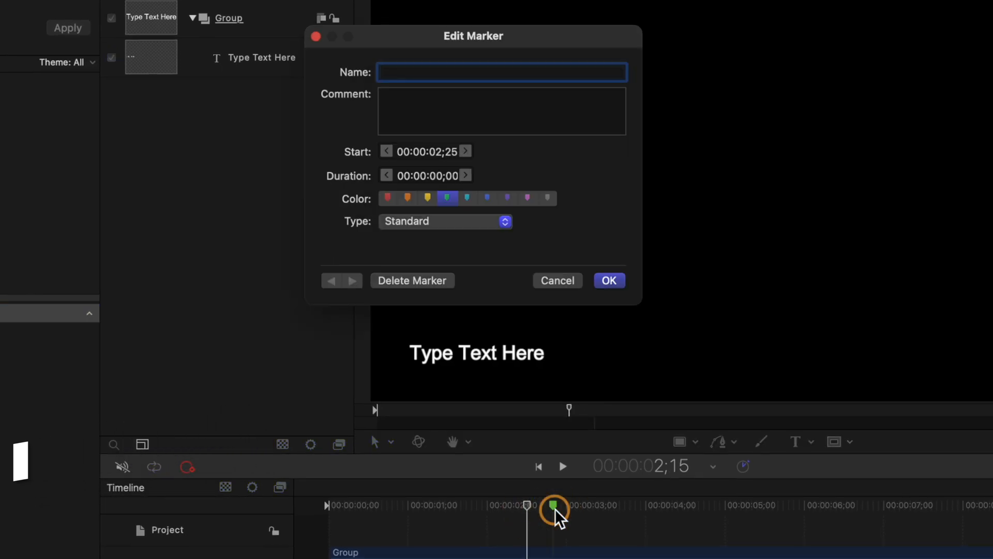
pyautogui.click(445, 221)
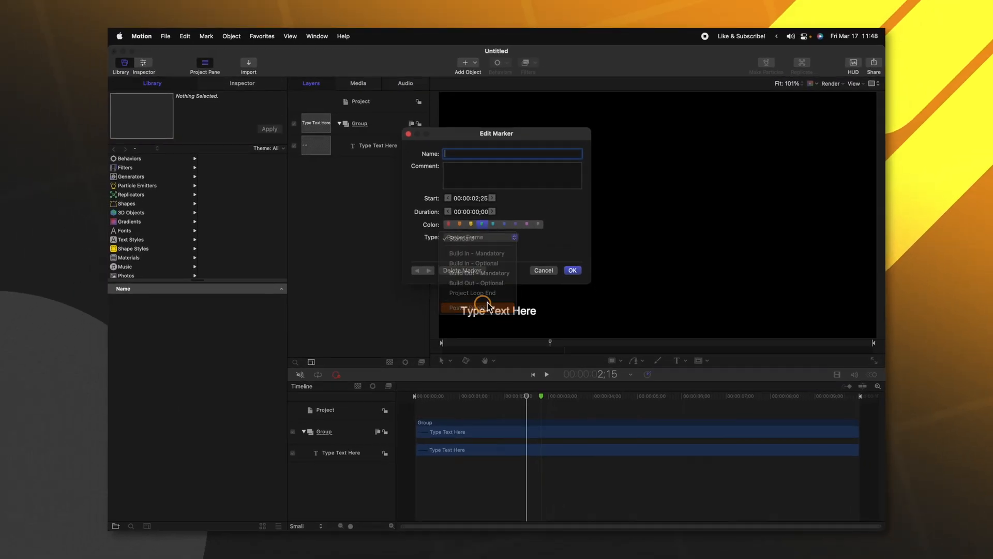
pyautogui.click(542, 270)
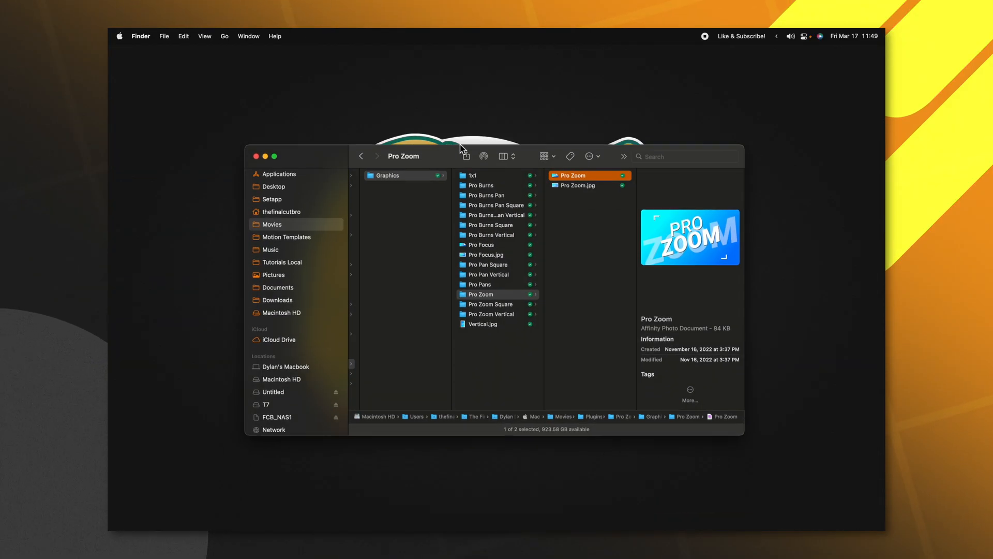
# - Convert Pro Zoom.jpg to a medium-size PNG via Quick Actions > Convert Image
pyautogui.click(576, 185)
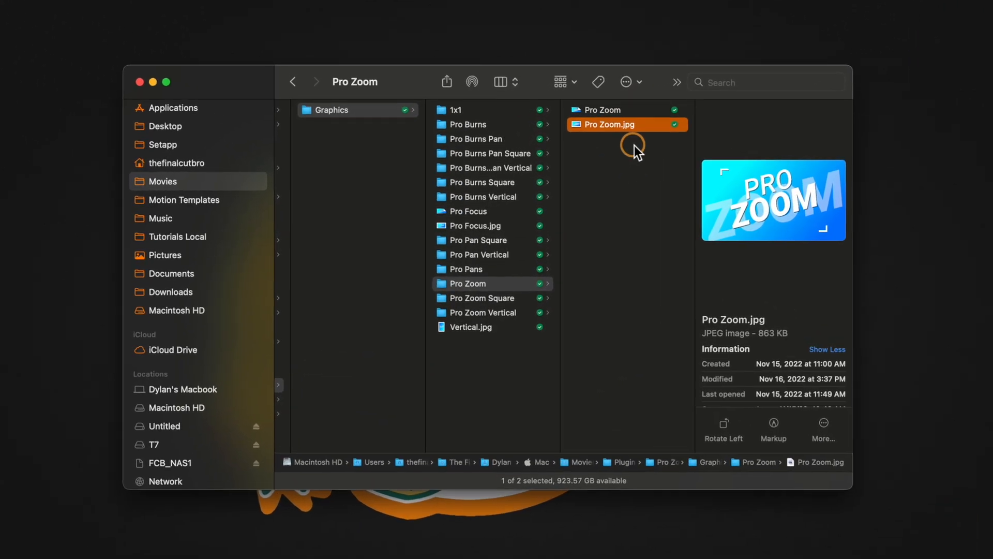
pyautogui.rightClick(611, 124)
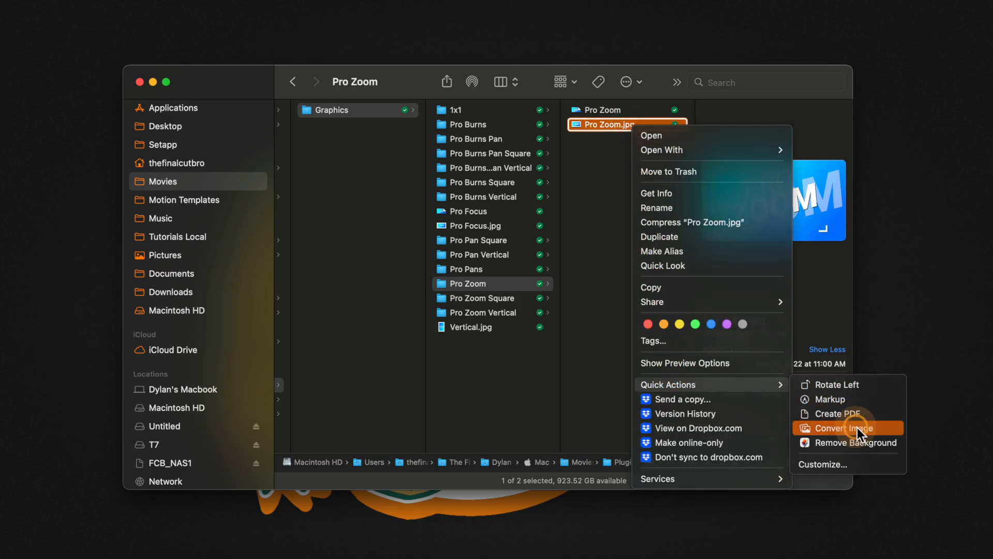
pyautogui.click(844, 427)
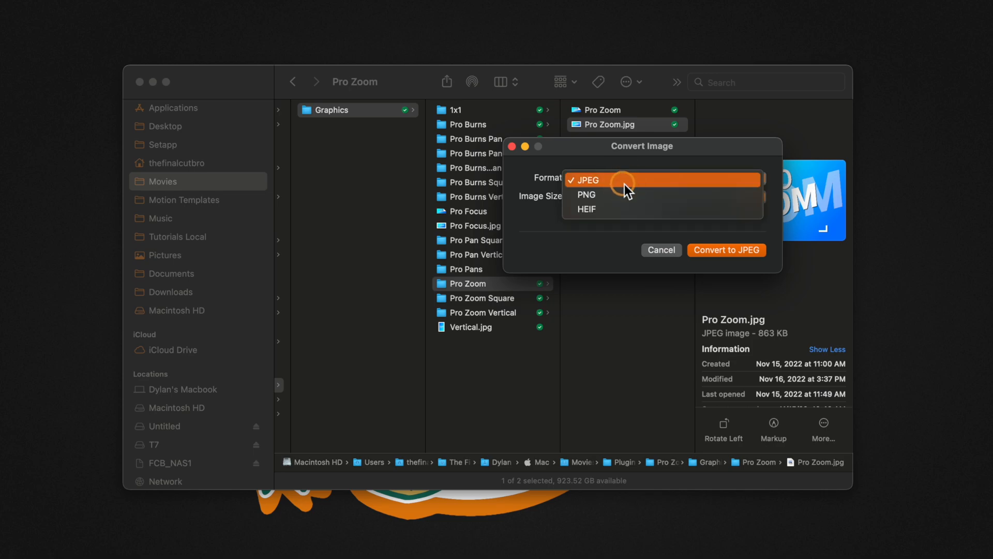
pyautogui.click(585, 193)
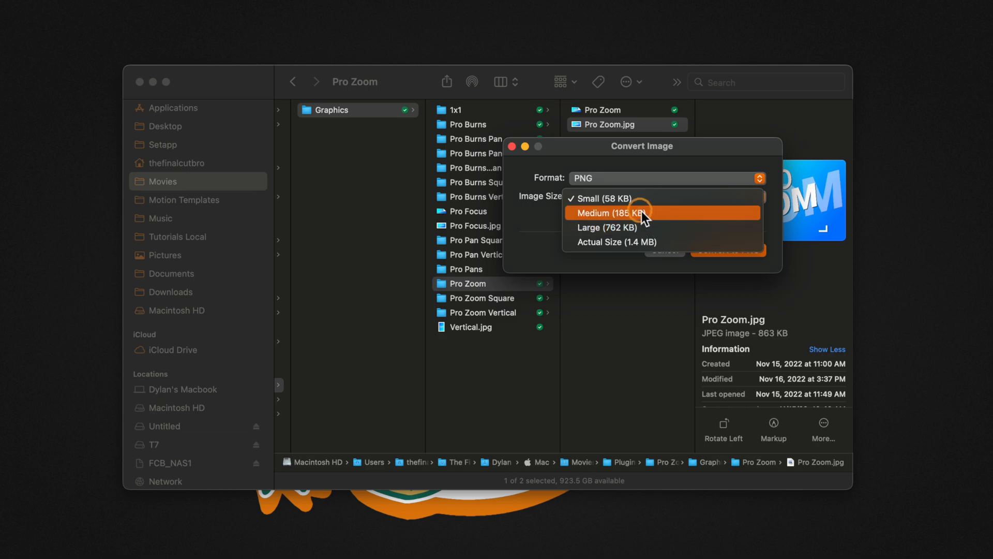
pyautogui.click(608, 212)
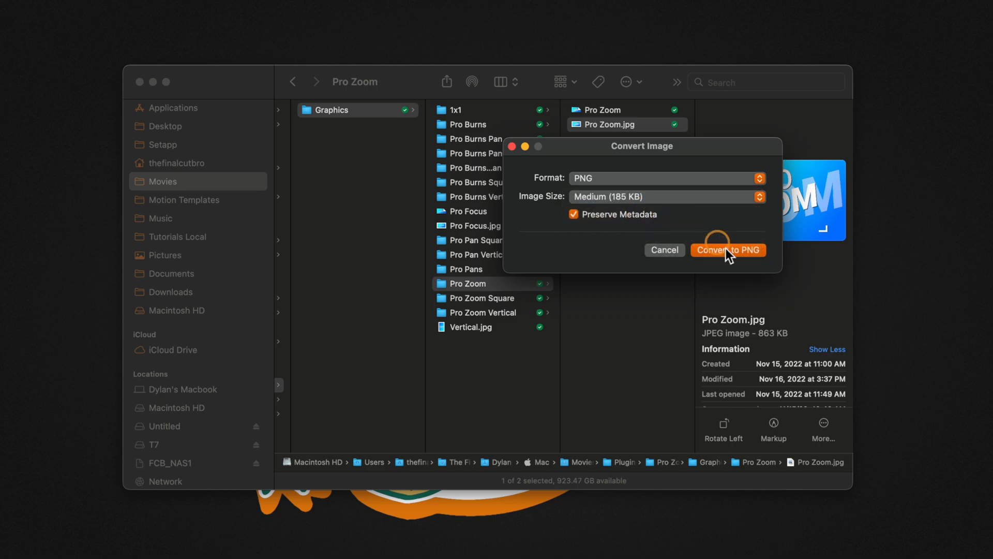
pyautogui.click(727, 249)
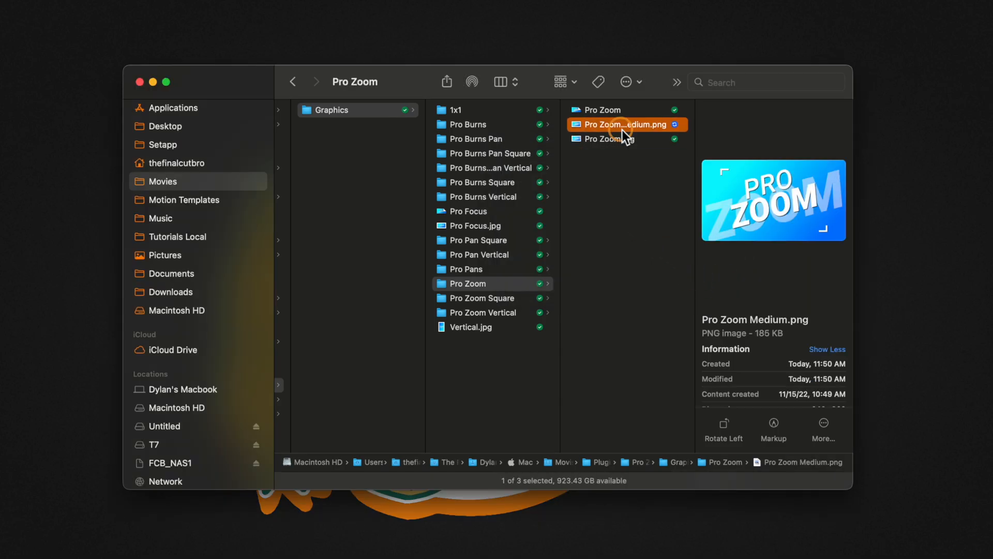
# - Copy the medium PNG into Motion Templates > Effects > Pro Zoom template folder
pyautogui.press('cmd+c')
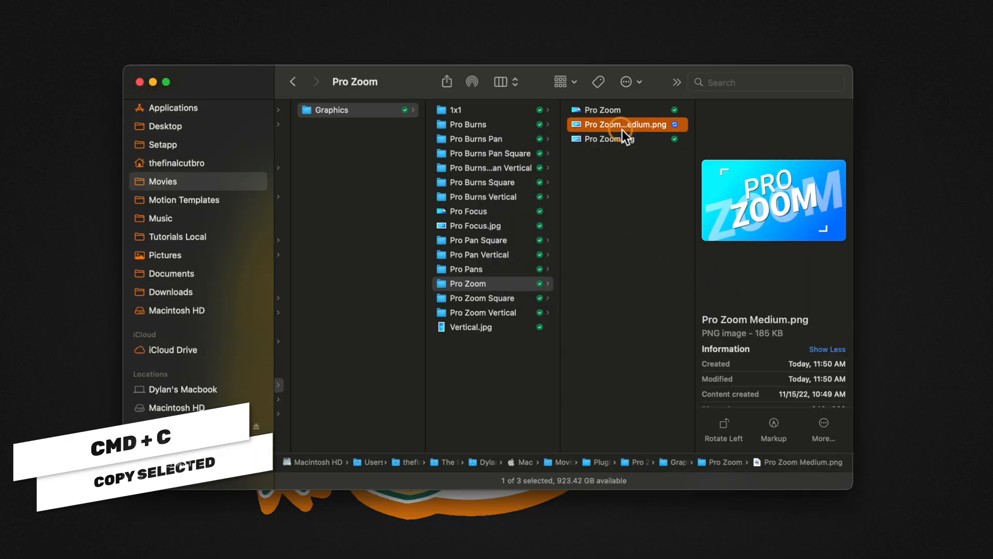
pyautogui.click(184, 200)
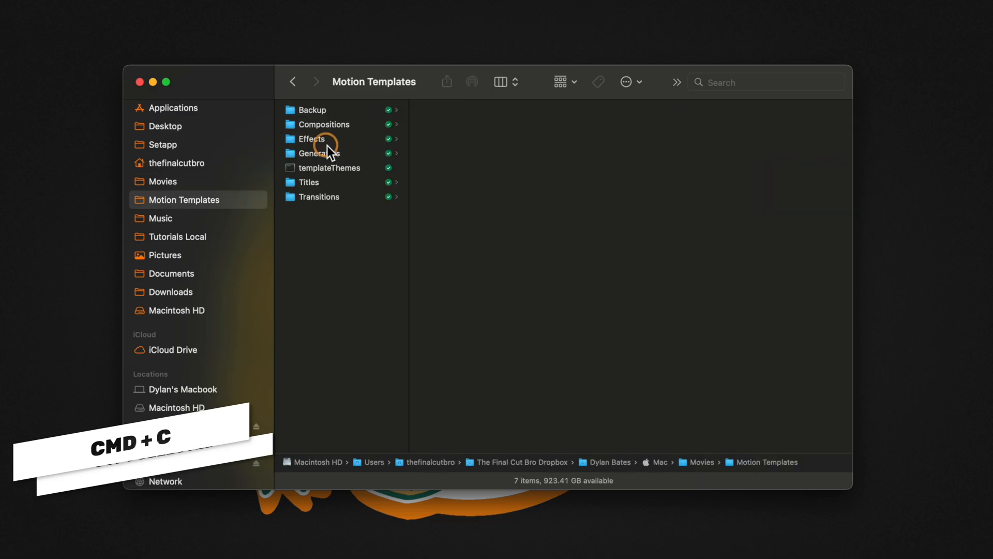
pyautogui.click(312, 139)
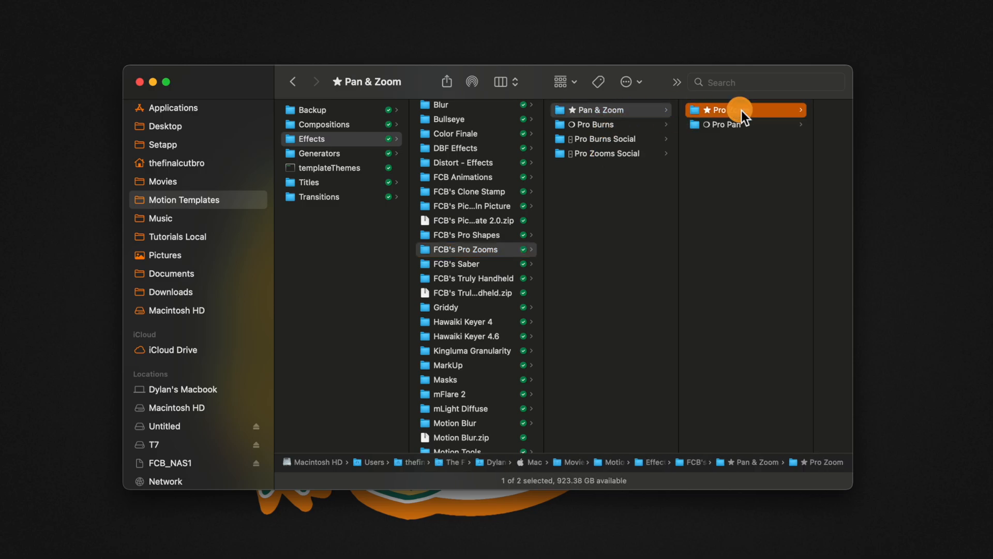
pyautogui.click(719, 110)
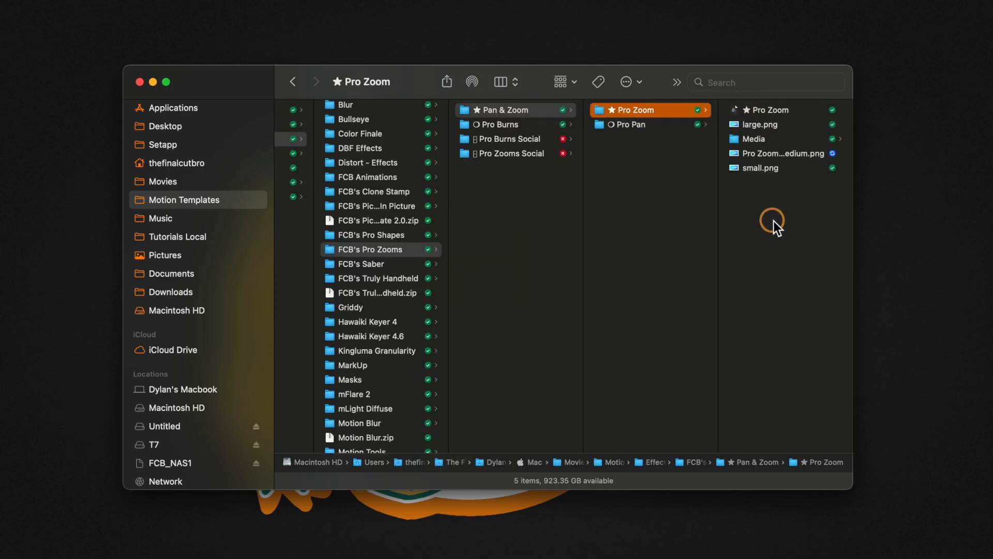
pyautogui.click(627, 153)
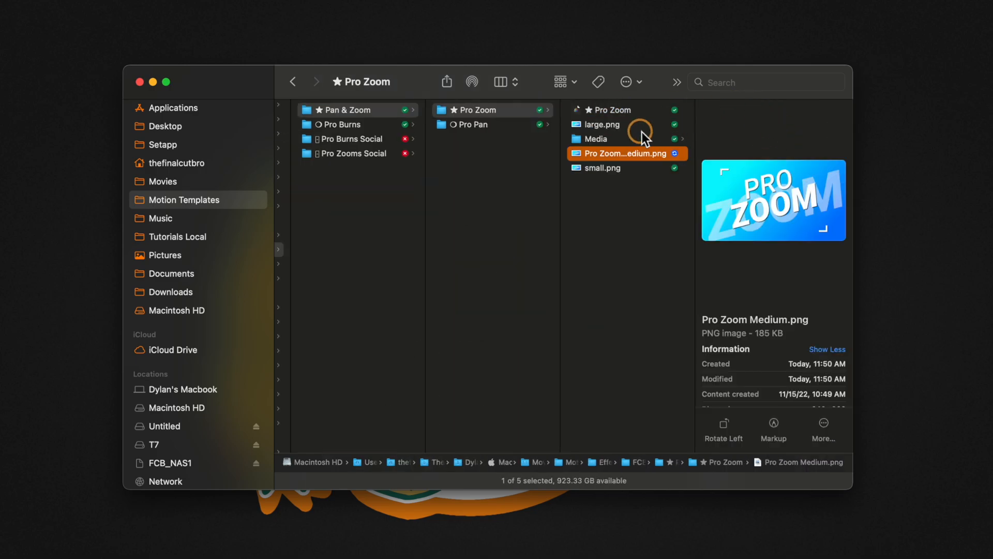
# - Remove the old large.png and small.png, rename the PNG large.png and duplicate it as small.png
pyautogui.click(600, 124)
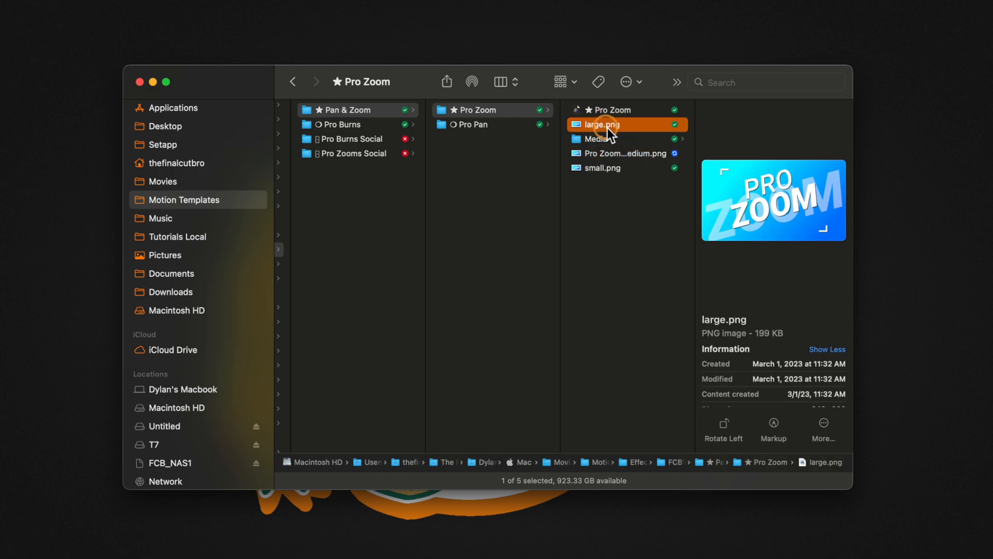
pyautogui.click(603, 168)
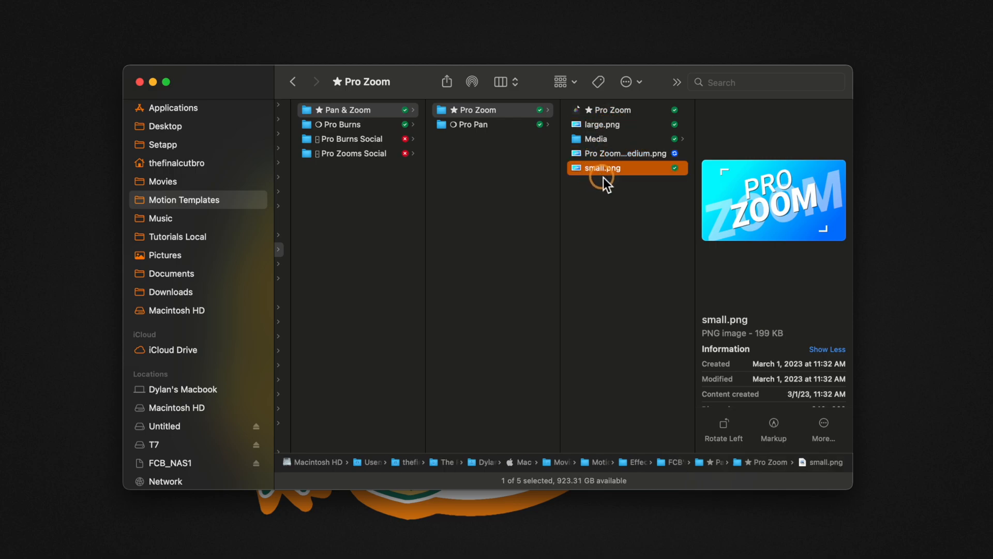
pyautogui.click(599, 124)
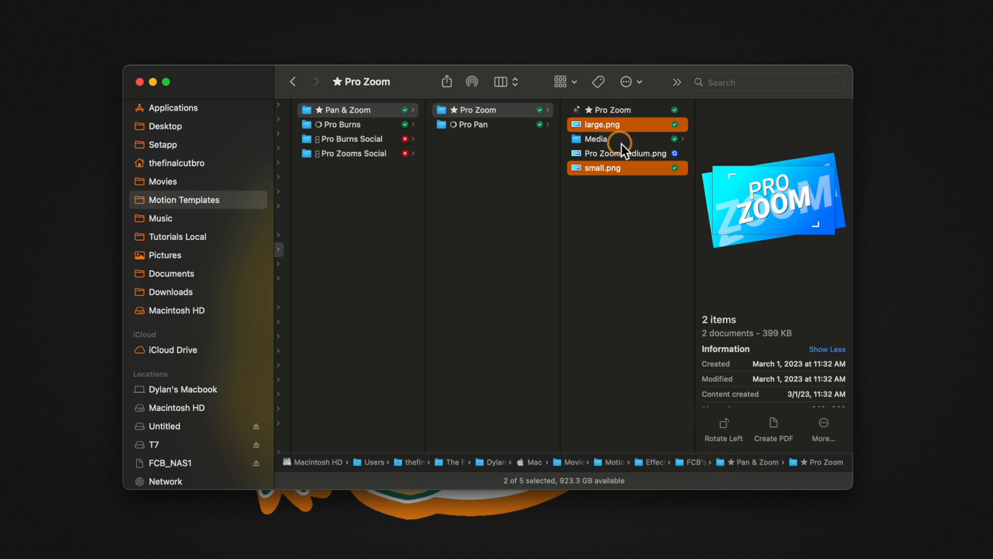
pyautogui.click(625, 139)
pyautogui.write('large')
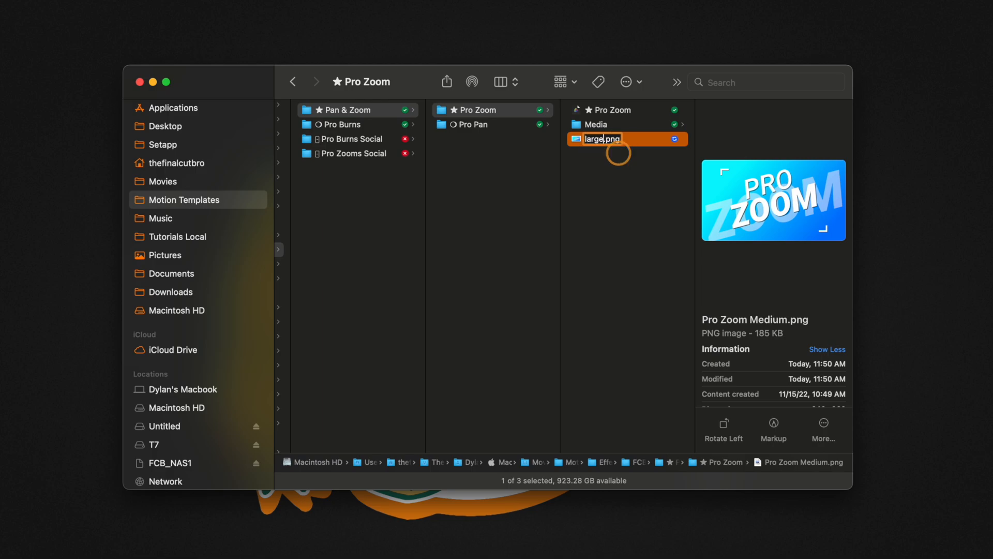
pyautogui.press('cmd+d')
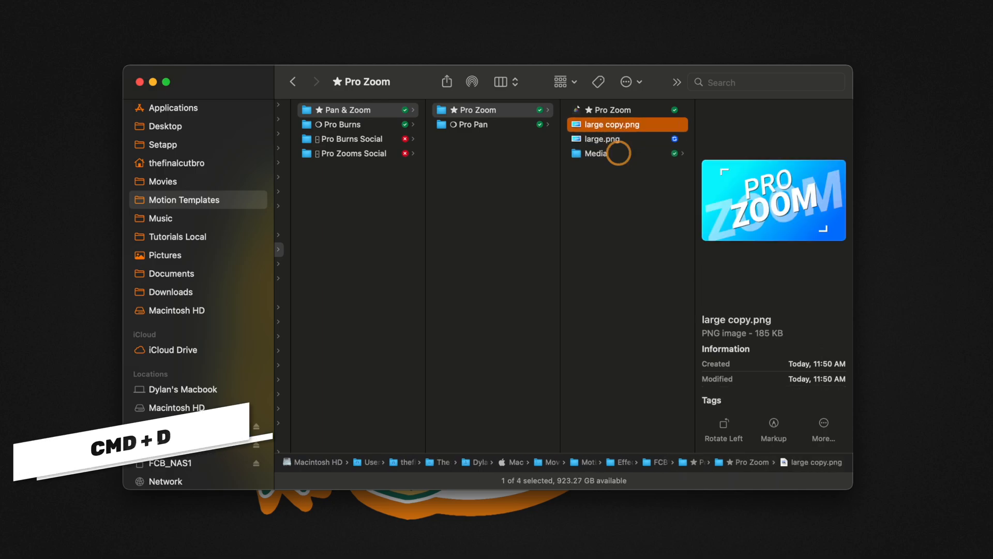
pyautogui.press('cmd+d')
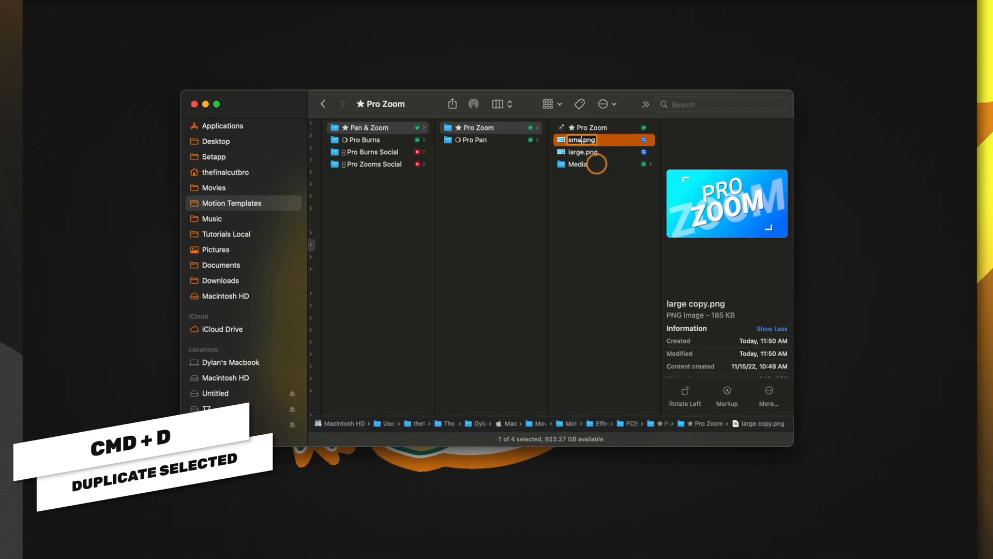